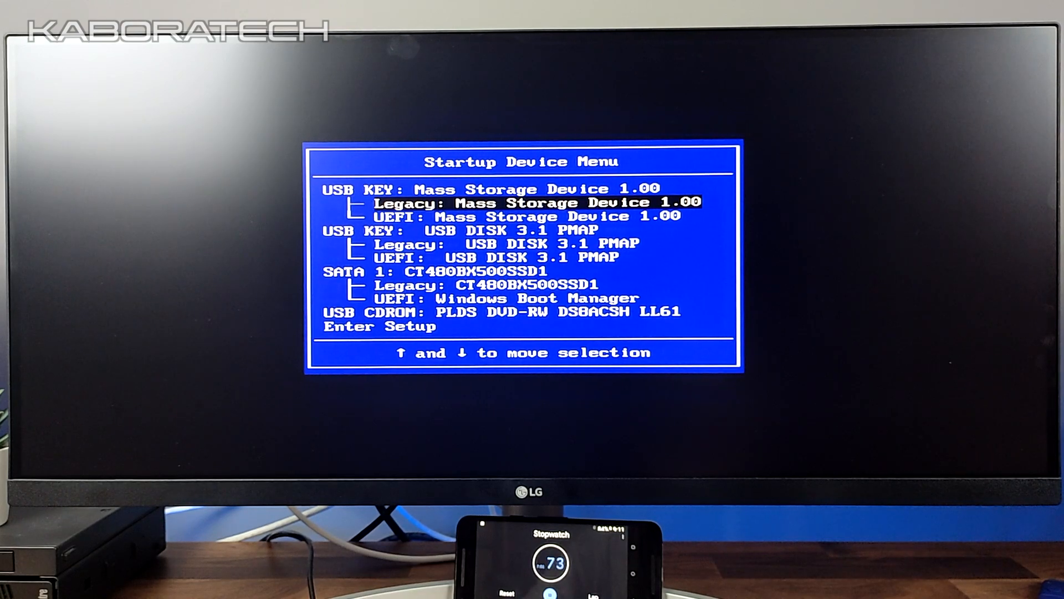
# Highlight the 'UEFI: Mass Storage Device 1.00' entry instead of the Legacy one.
pyautogui.press('Down')
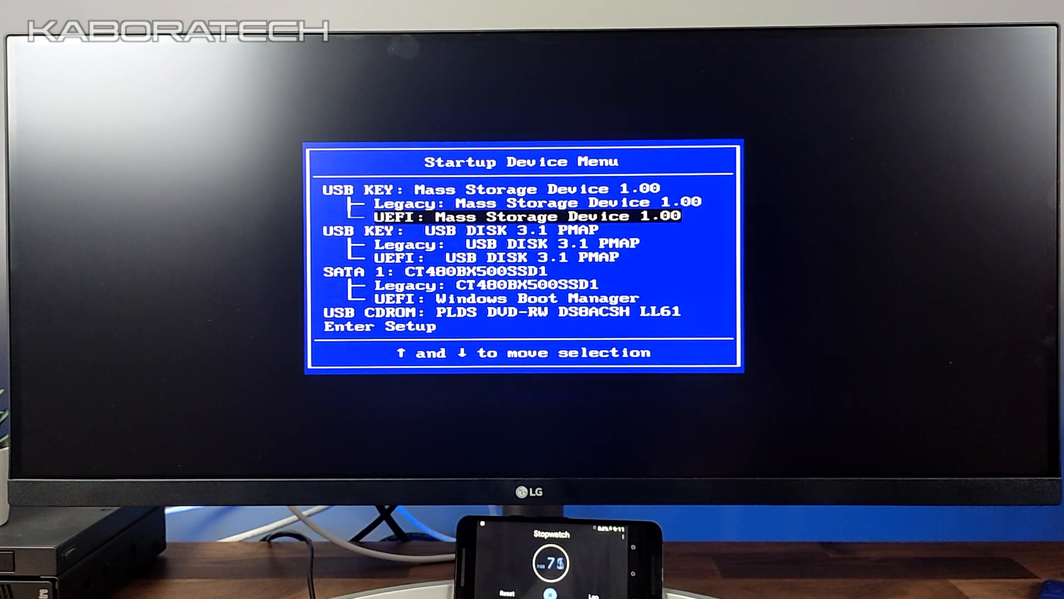